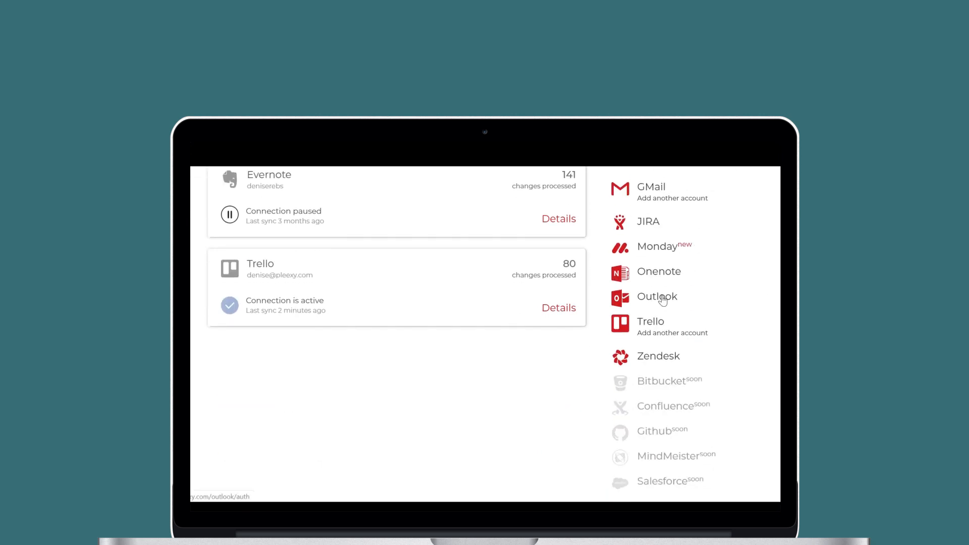
Step: Begin an Outlook connection and sign in with the second Microsoft account
click(657, 297)
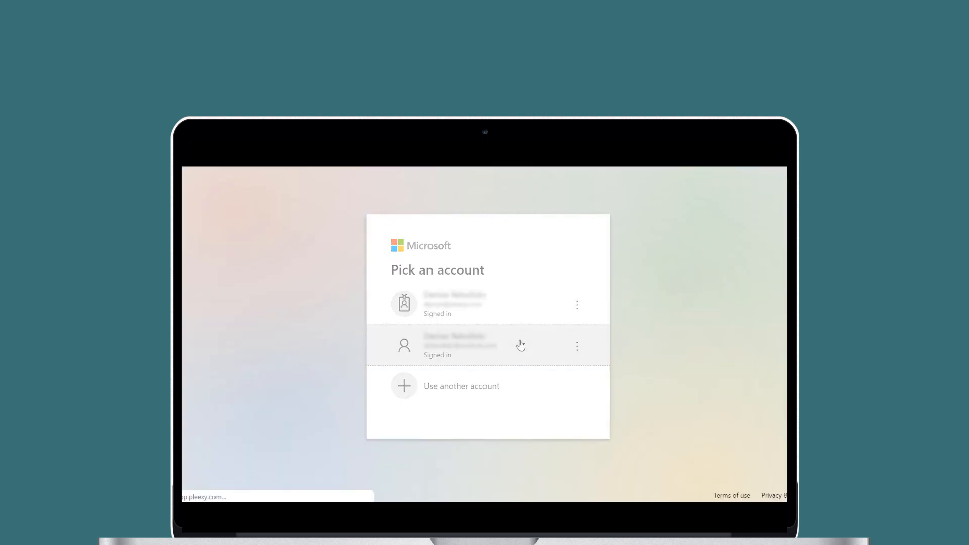
click(488, 345)
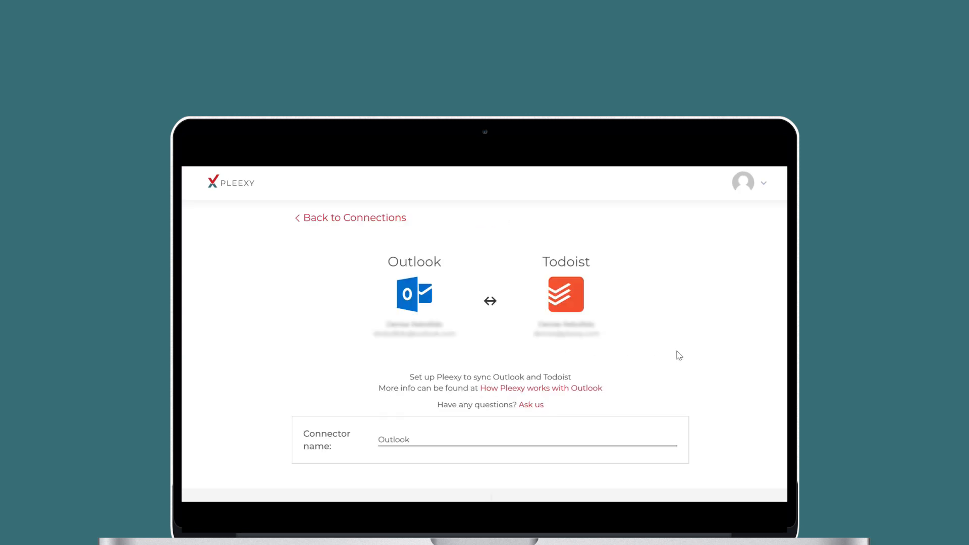
mouse_move(707, 353)
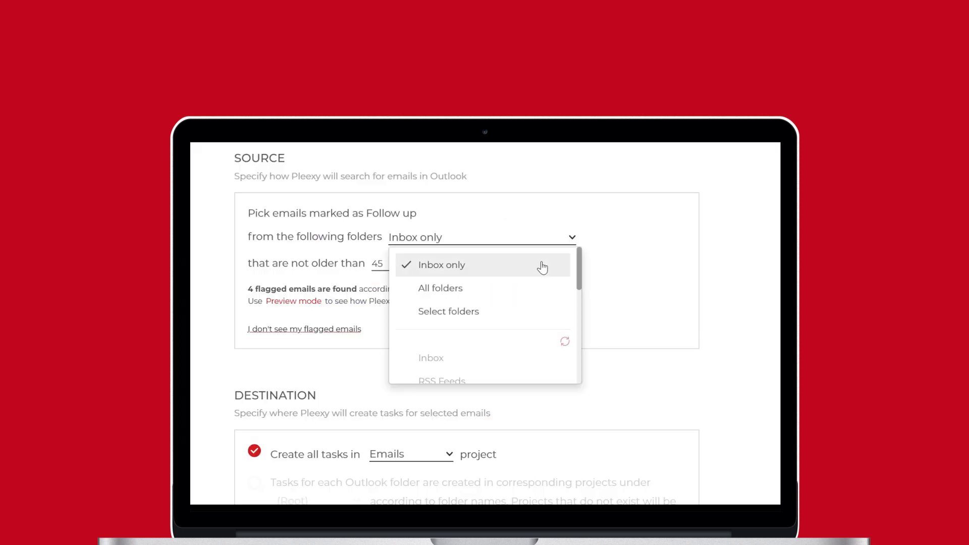
mouse_move(536, 316)
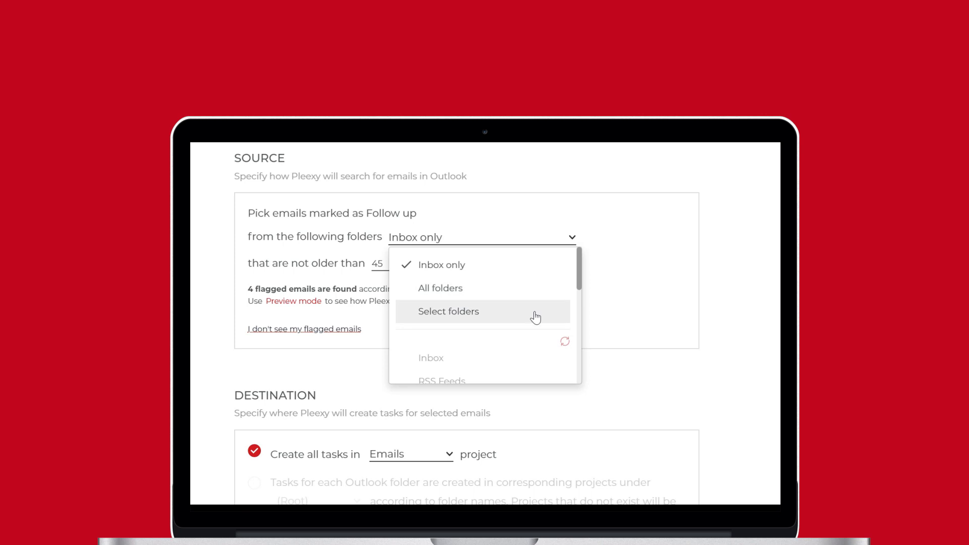
Step: Search flagged emails in All folders with a 45-day age limit
click(441, 288)
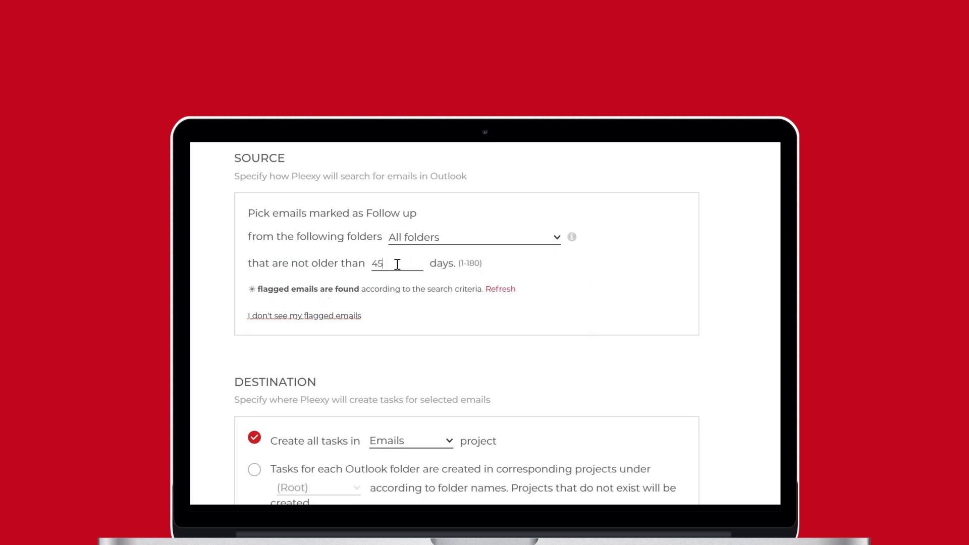
click(500, 289)
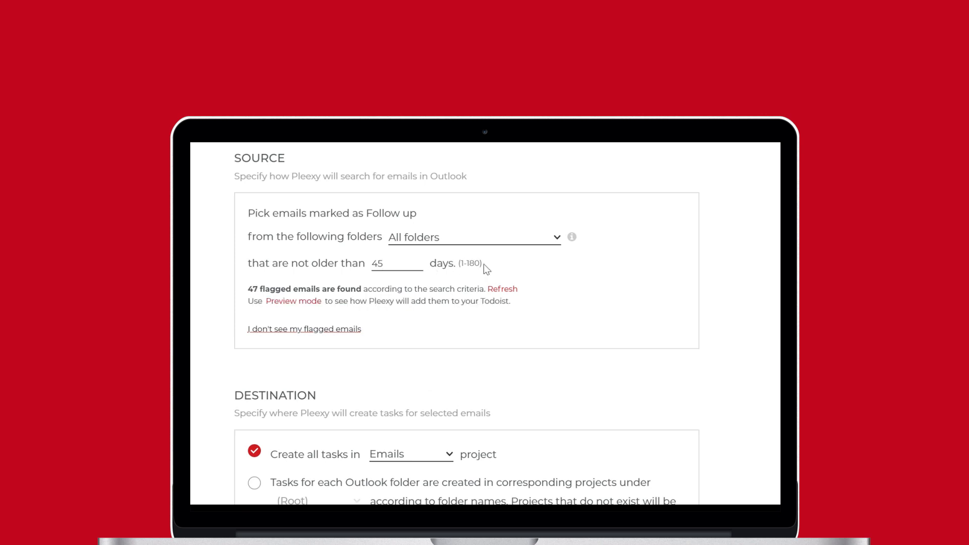
scroll(down, 3)
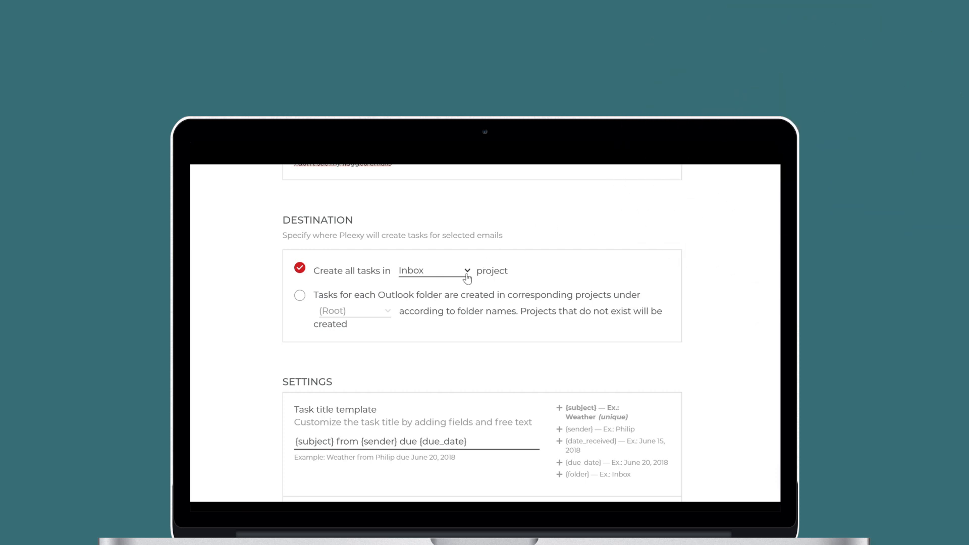
Step: Show the Todoist project list for 'Create all tasks in', with Inbox checked
click(434, 271)
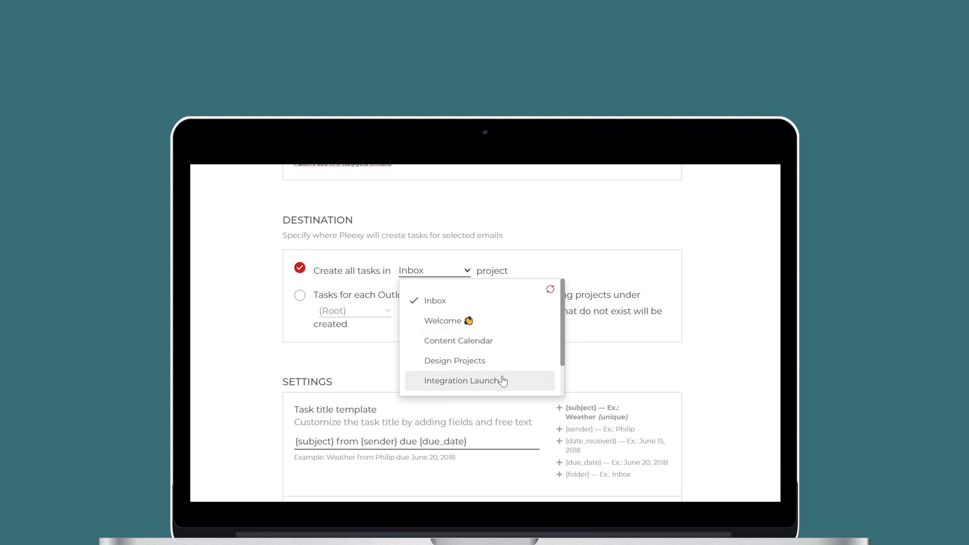
mouse_move(466, 274)
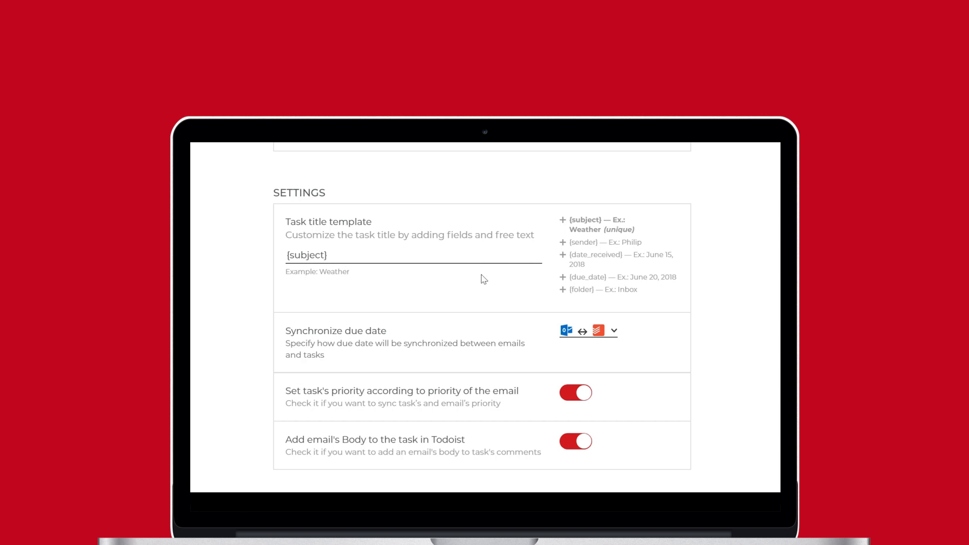
Step: Set due-date sync to two-way and keep email bodies added as task comments
click(612, 331)
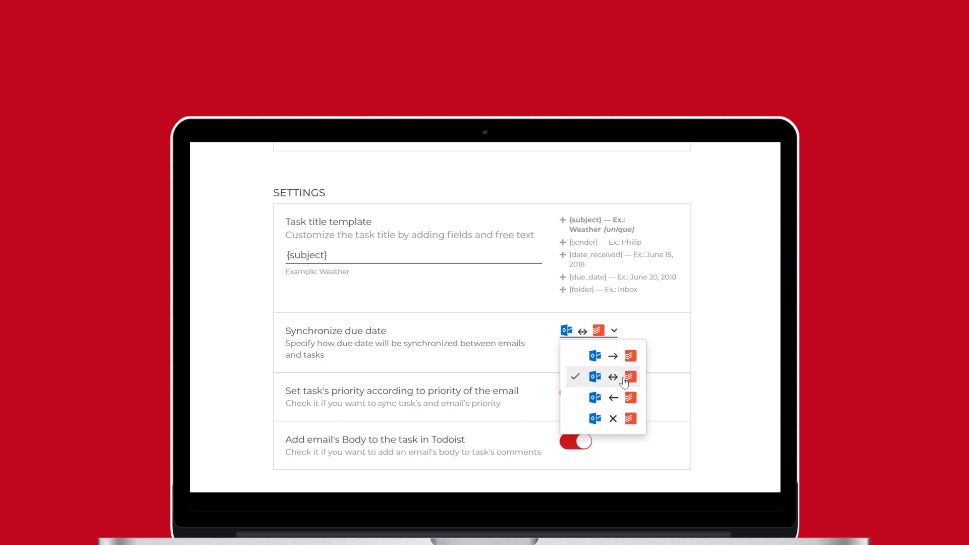
click(602, 377)
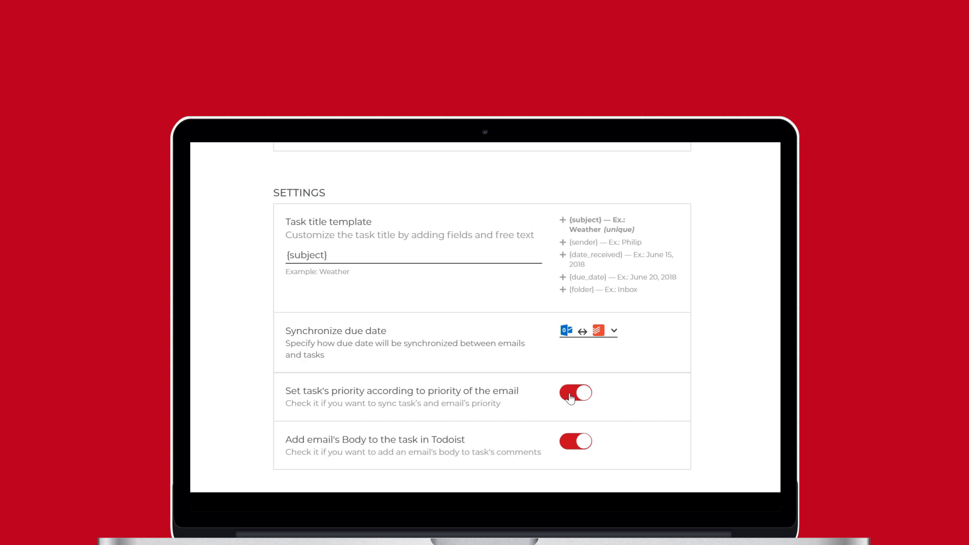
scroll(down, 3)
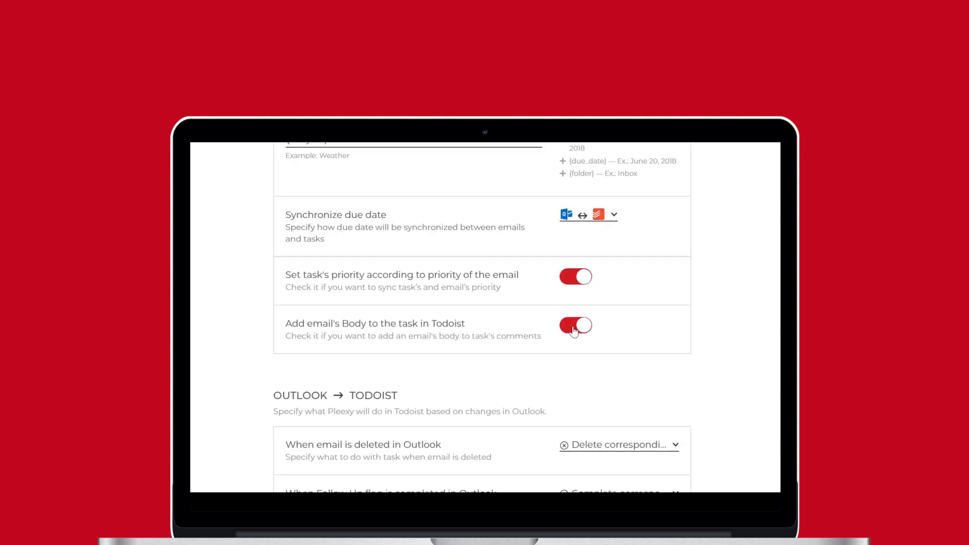
click(574, 326)
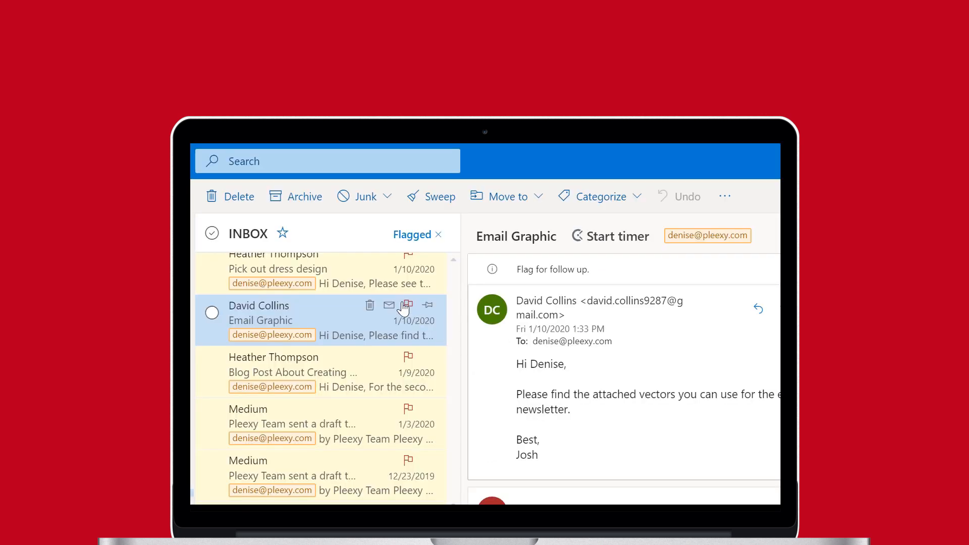
Step: Flag the Email Graphic message in the Outlook inbox for follow-up
click(408, 305)
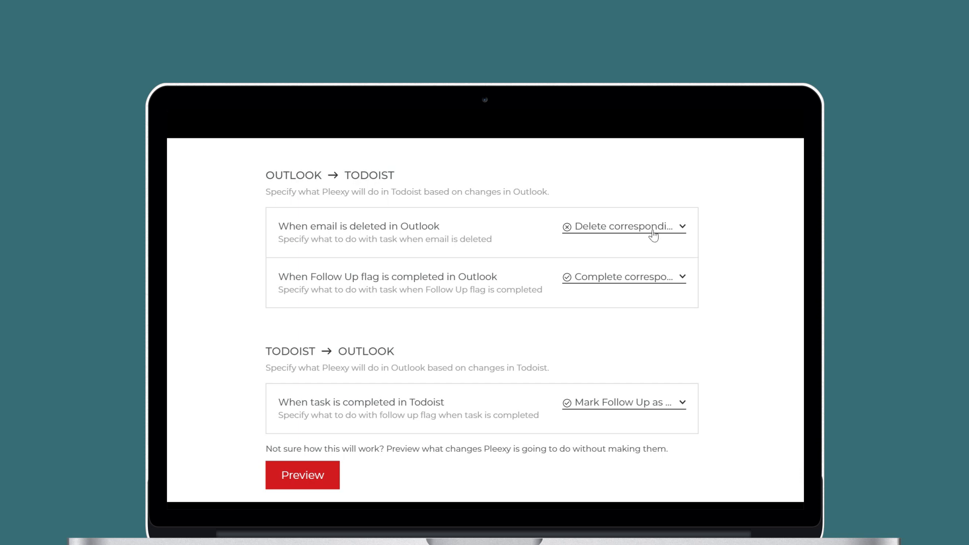
mouse_move(609, 232)
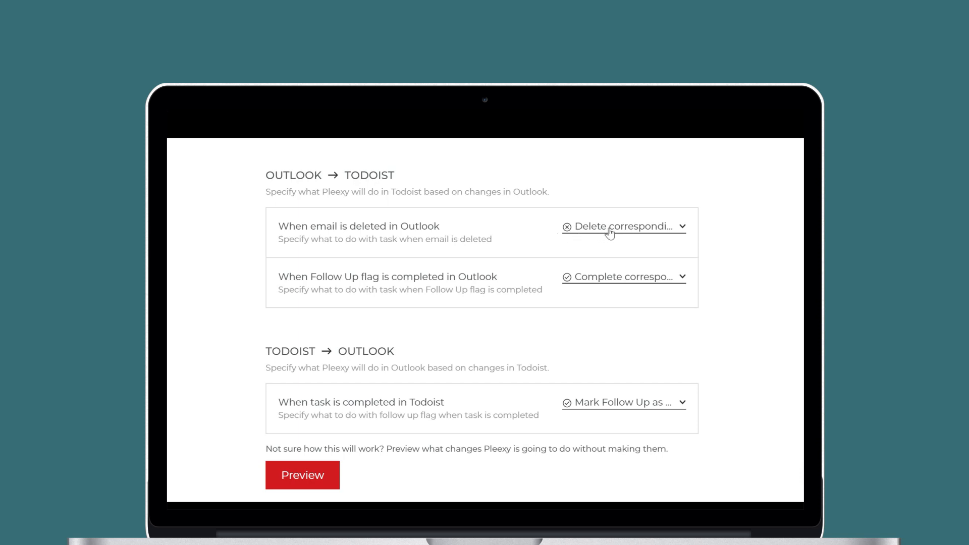
Step: Review the delete and complete actions for Outlook→Todoist and Todoist→Outlook
click(623, 225)
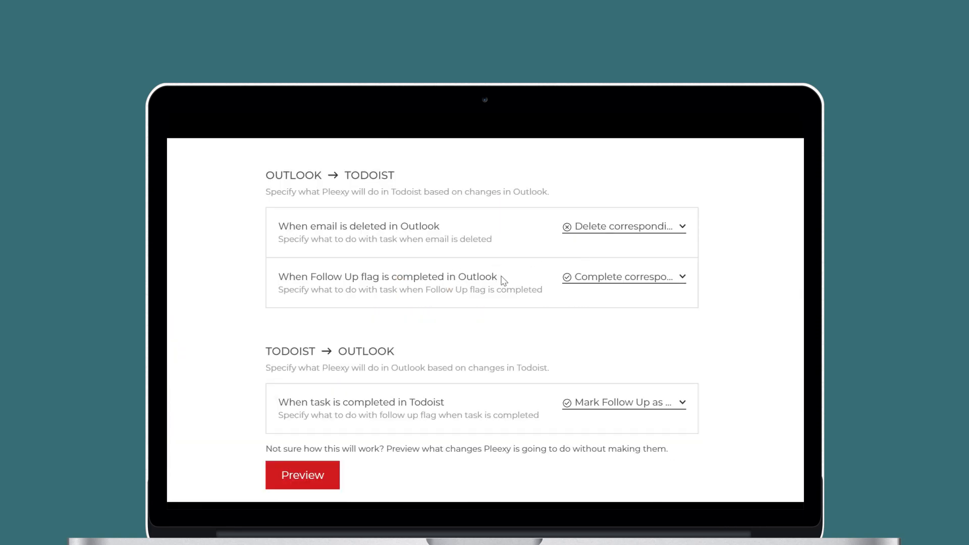
click(623, 277)
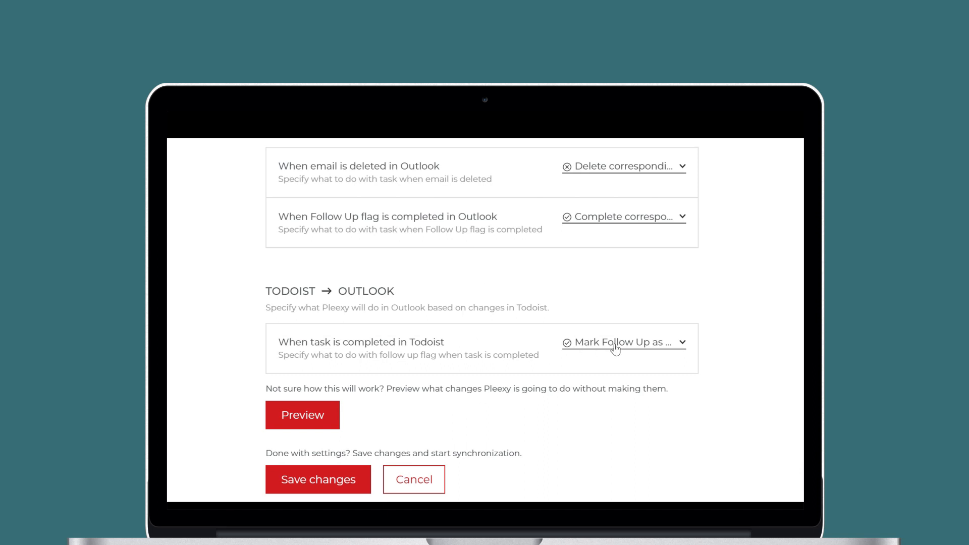
click(623, 342)
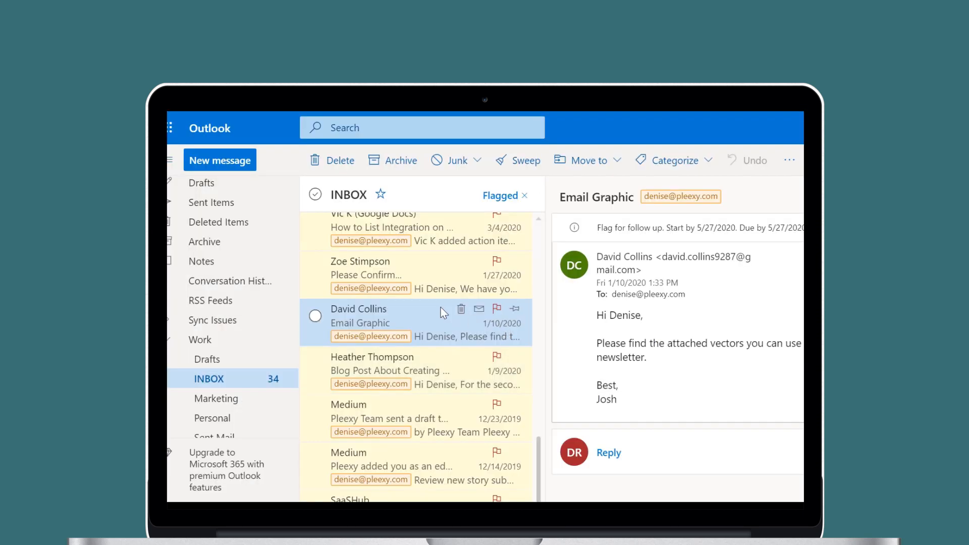
Step: Save the connection settings and flag the MS Build email for follow-up
click(373, 356)
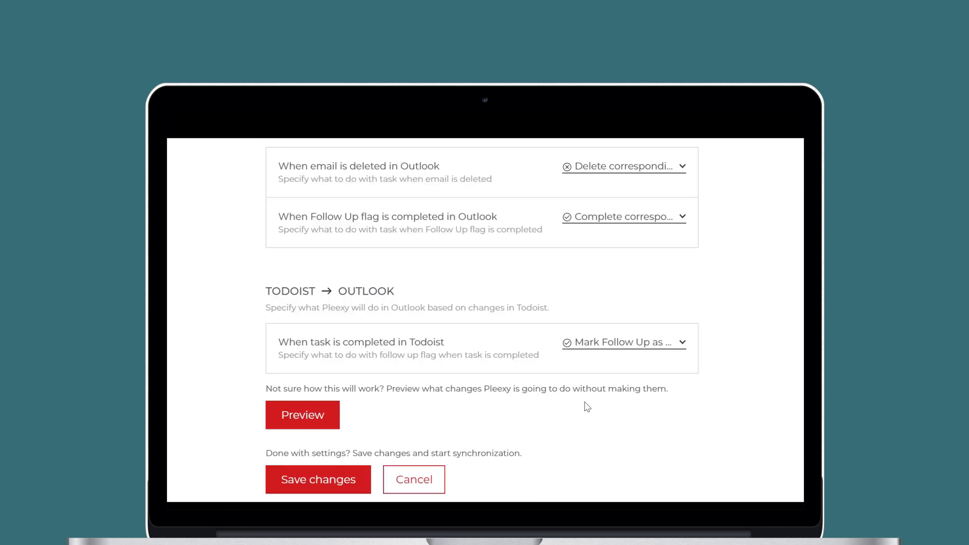
scroll(down, 3)
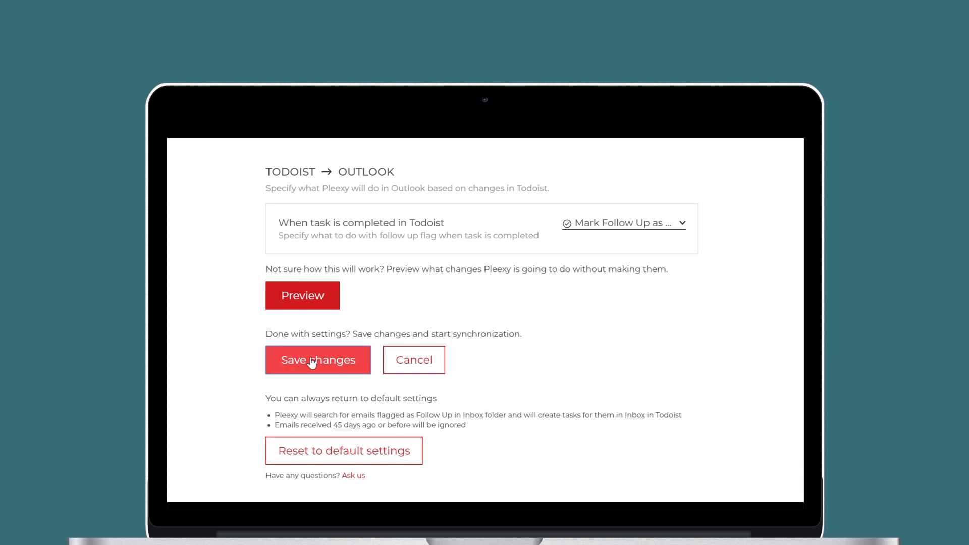
click(318, 360)
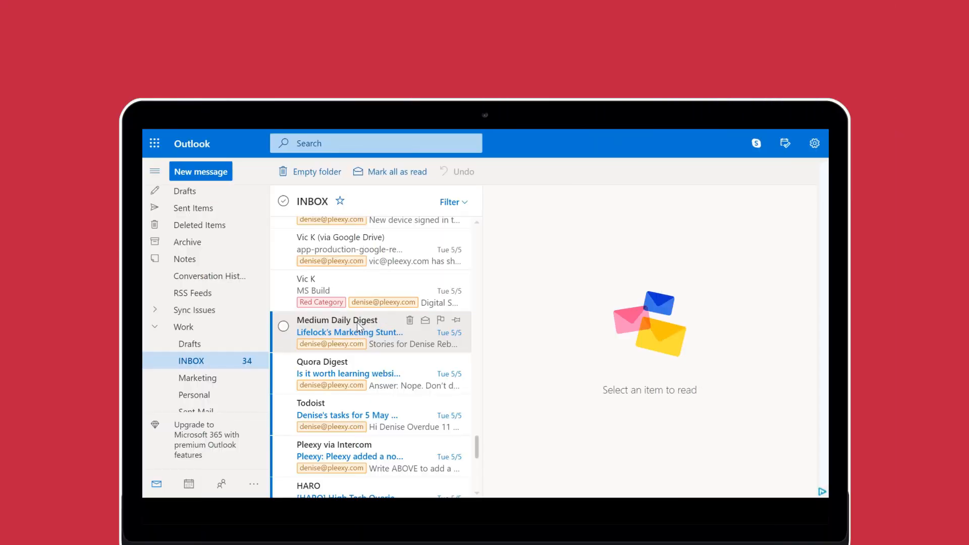
mouse_move(442, 283)
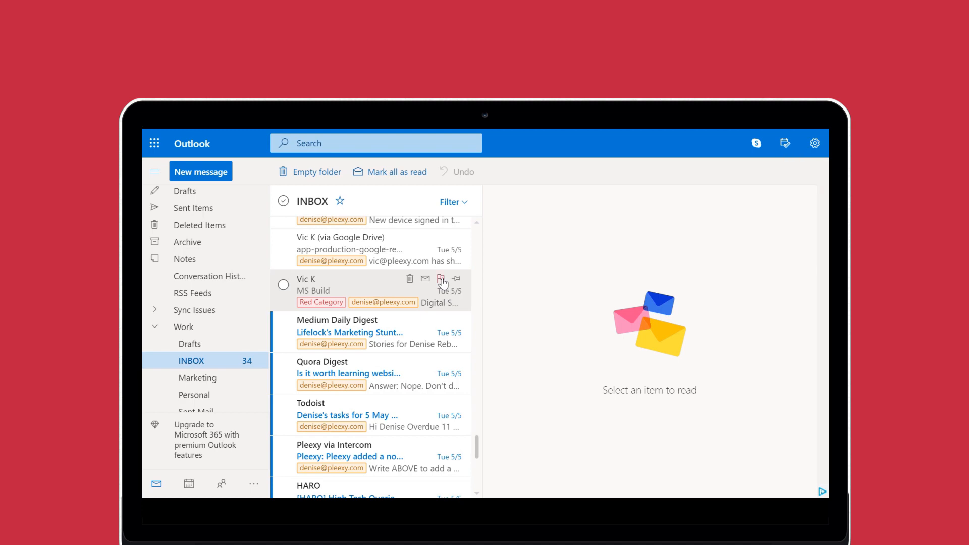
click(442, 279)
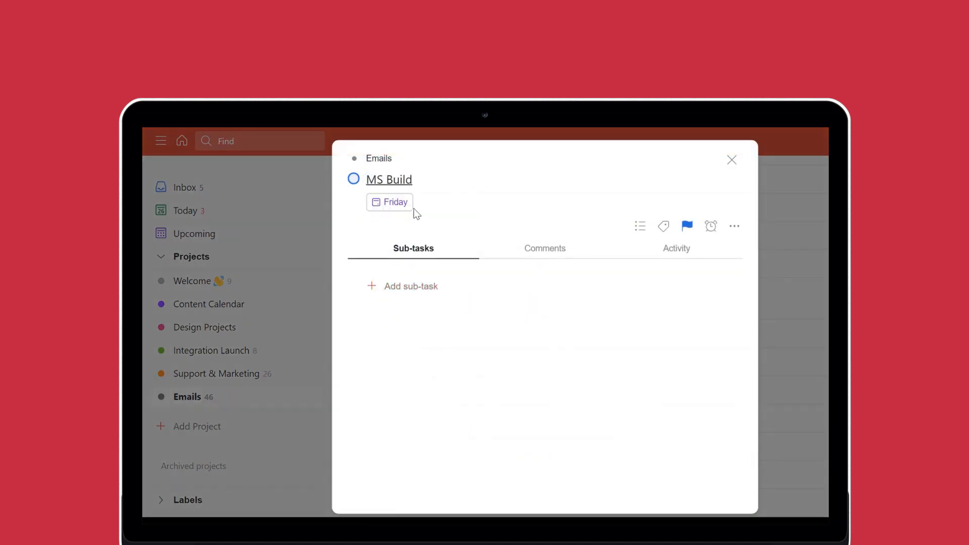
Step: Show the MS Build task's priority options, with Priority 3 checked
click(686, 226)
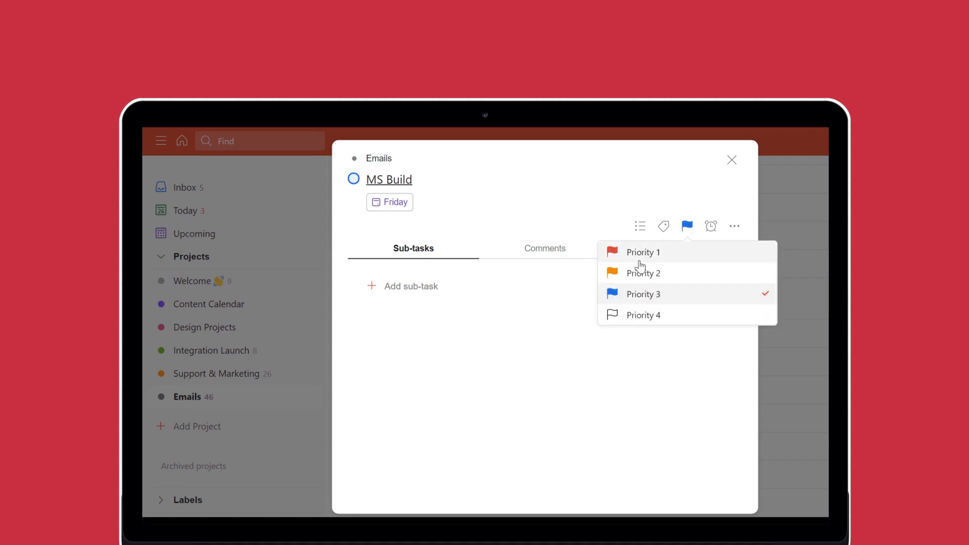